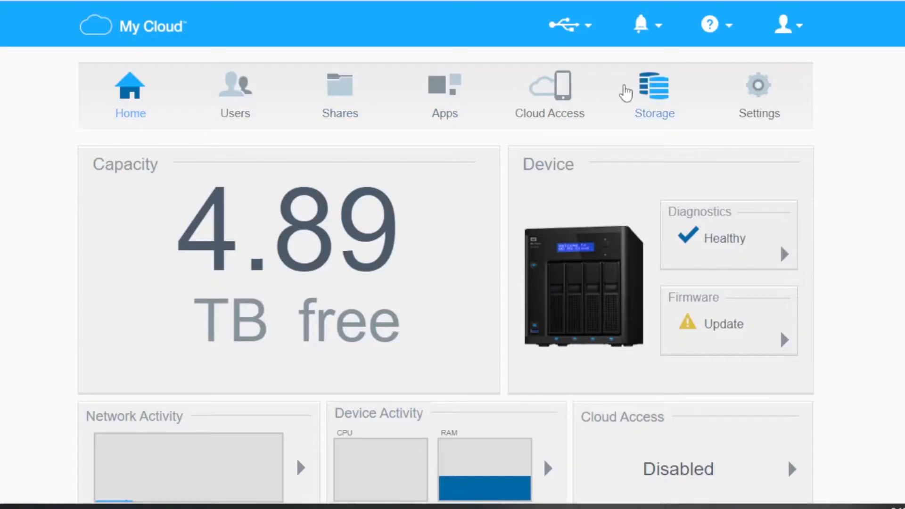
Step: Open Storage > iSCSI and scroll to the target list reporting no targets added
left_click(654, 92)
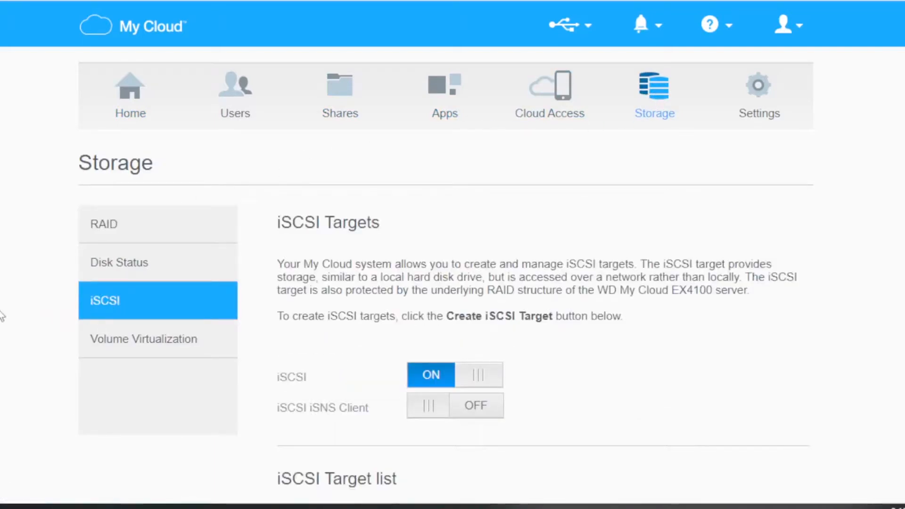
scroll("down", 3)
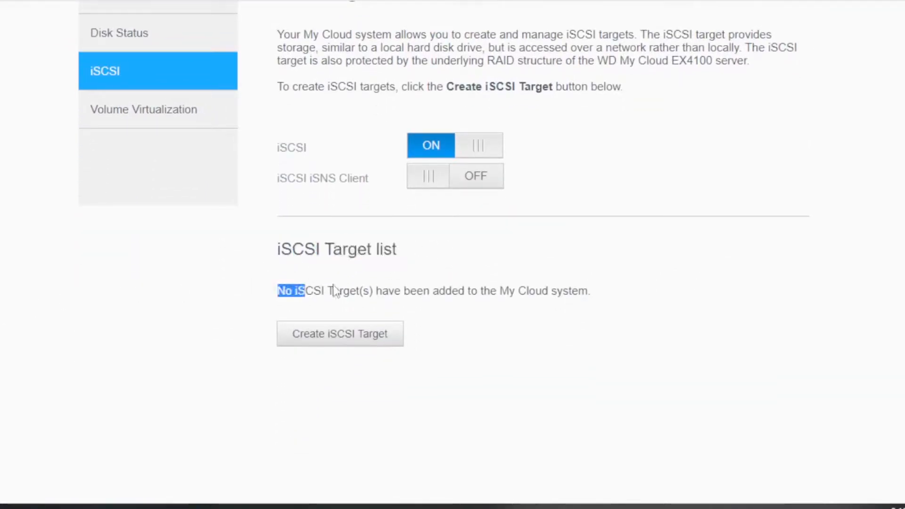
left_click_drag(294, 290, 456, 290)
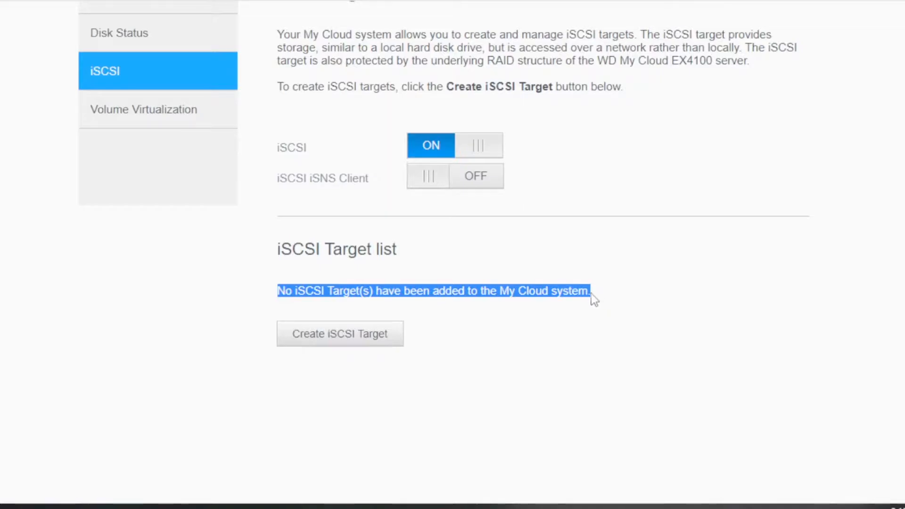
mouse_move(582, 288)
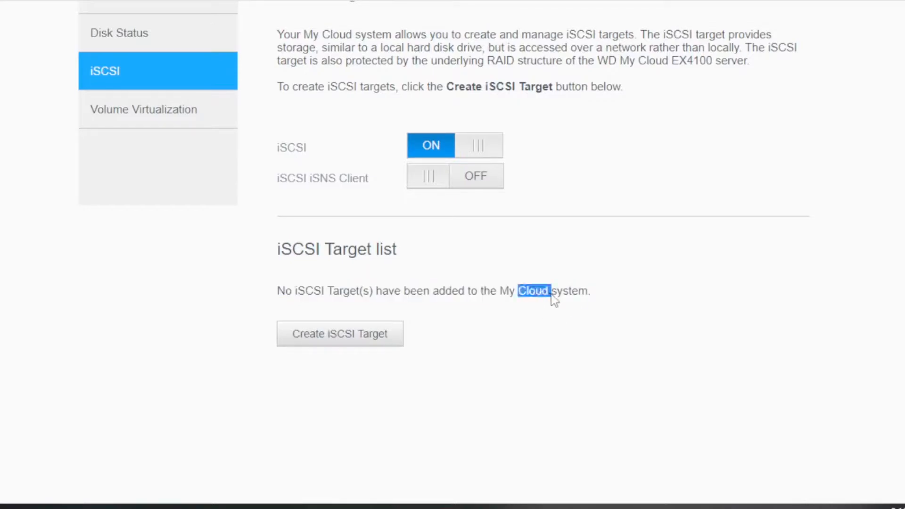
mouse_move(298, 287)
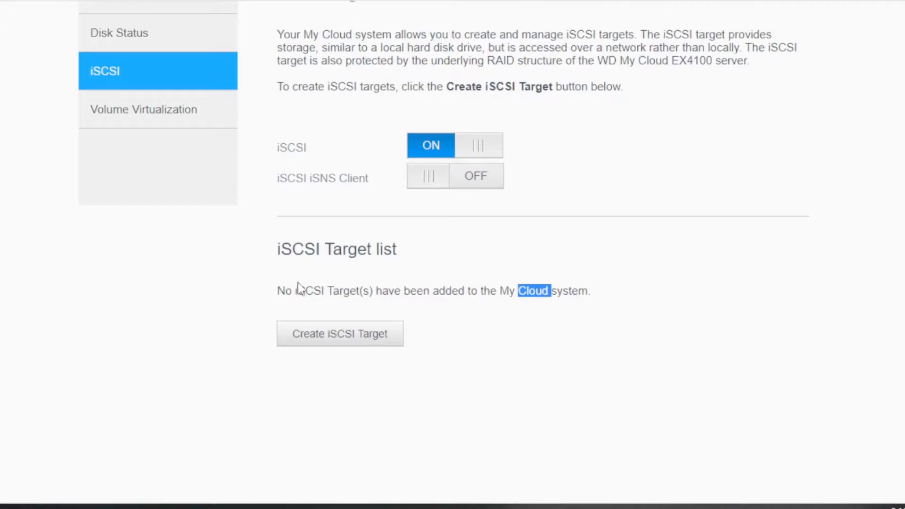
mouse_move(194, 321)
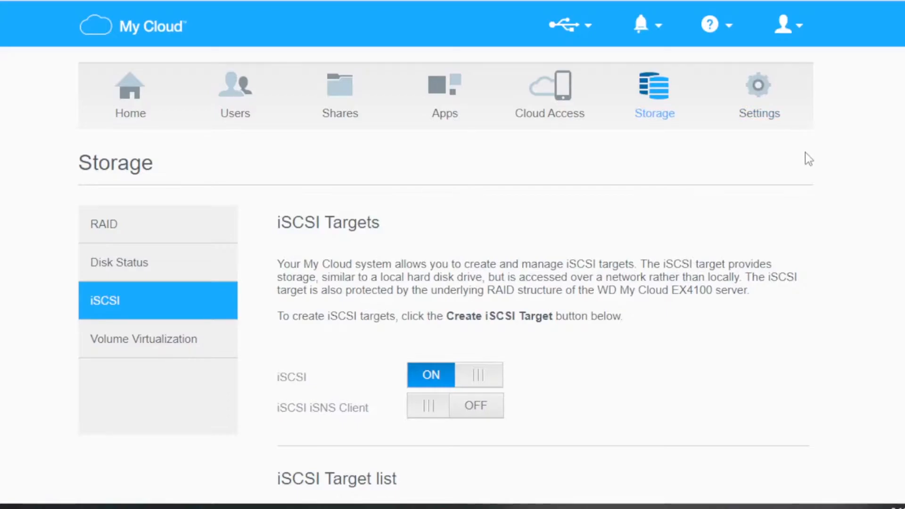
mouse_move(758, 93)
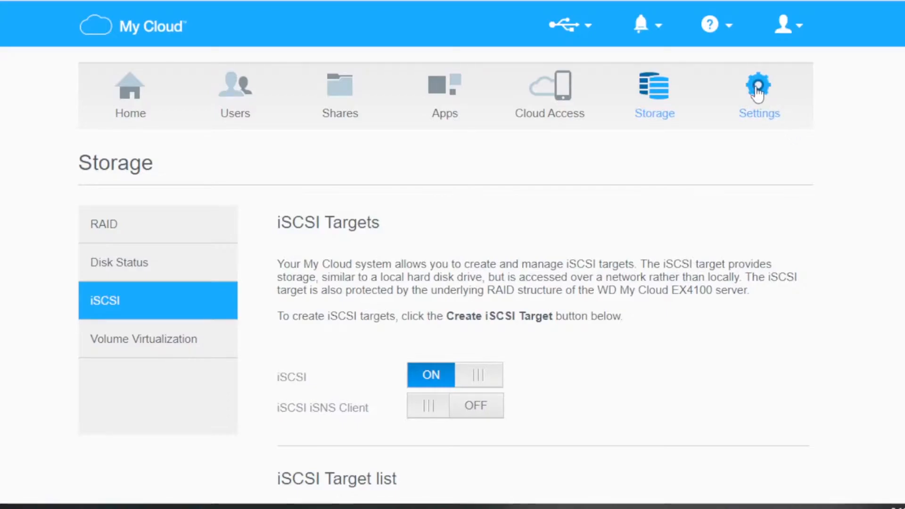
Step: In Settings > Network, open the SSH password configuration under Network Services
left_click(758, 92)
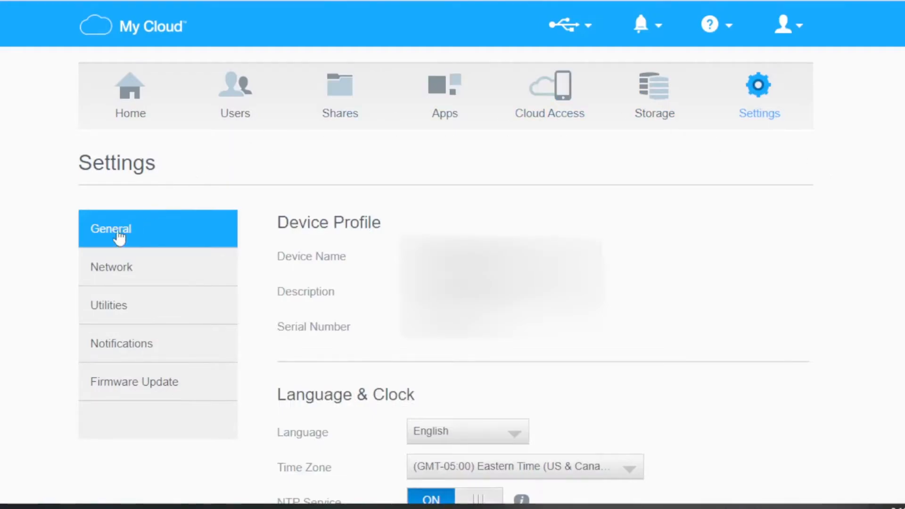
left_click(110, 267)
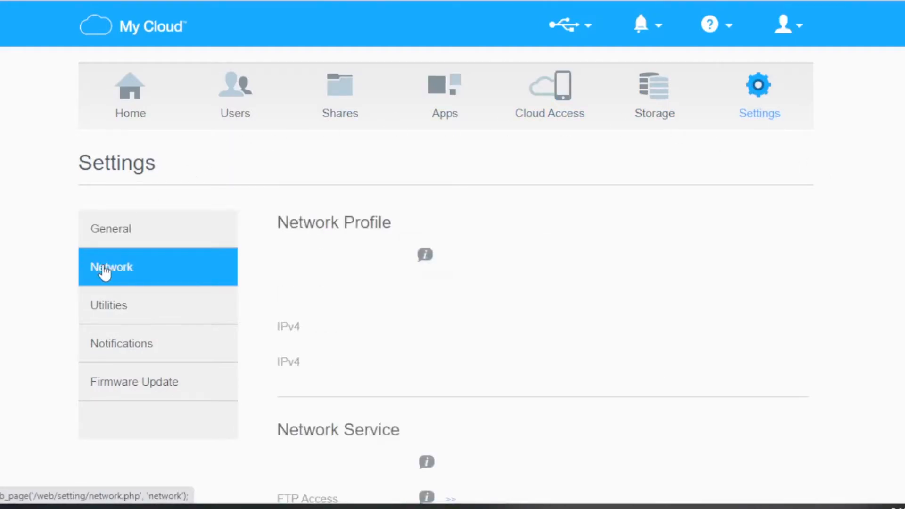
scroll("down", 3)
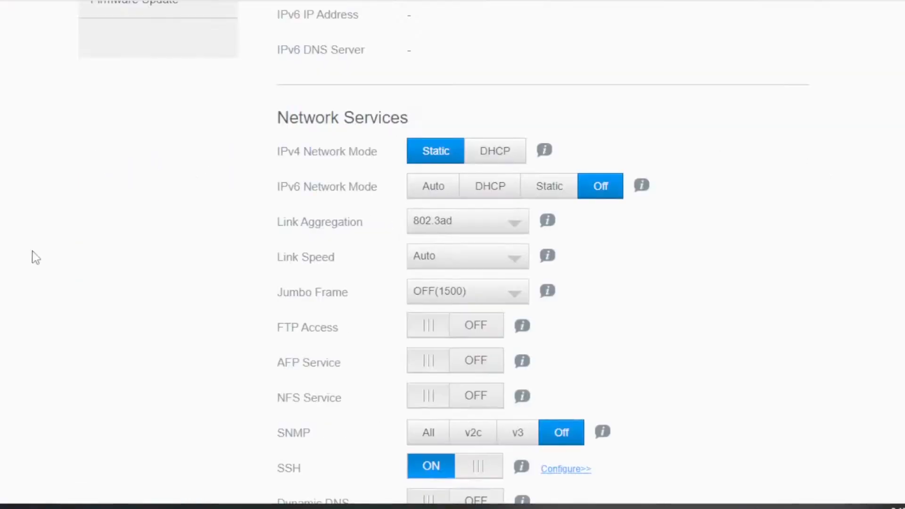
scroll("down", 3)
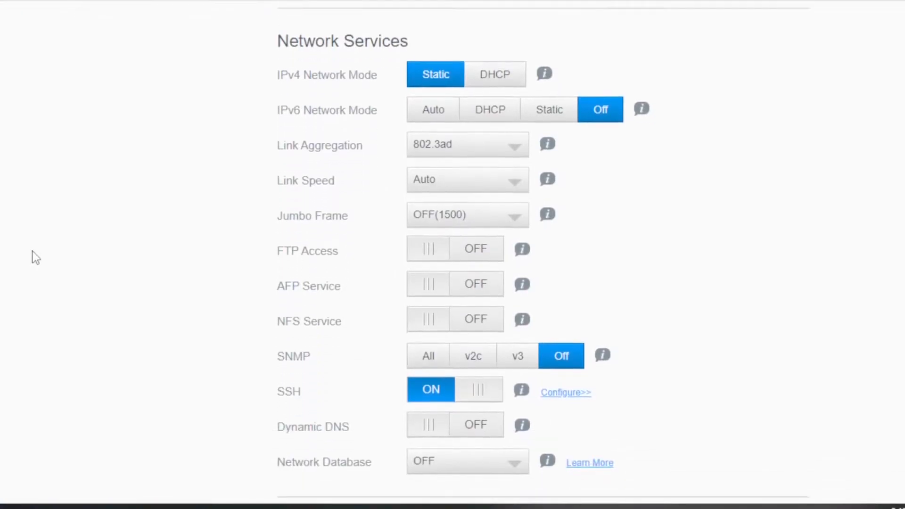
scroll("down", 3)
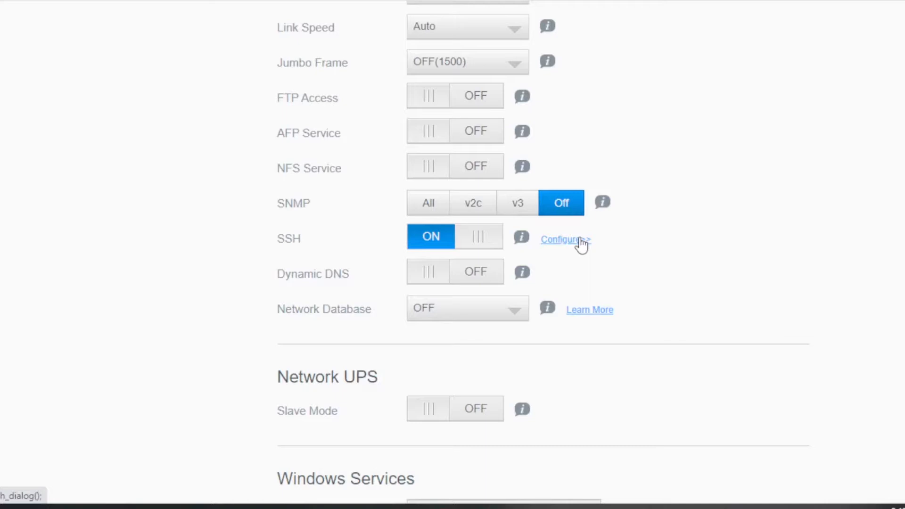
left_click(563, 239)
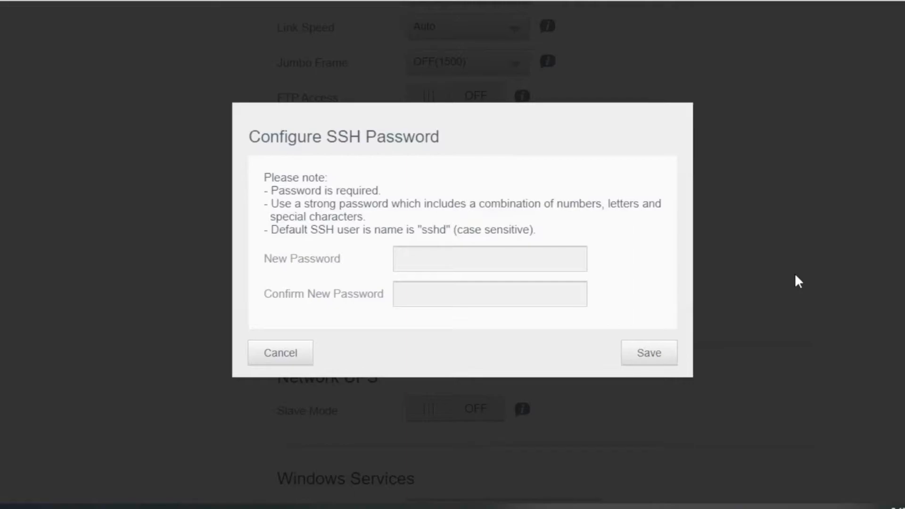
mouse_move(329, 241)
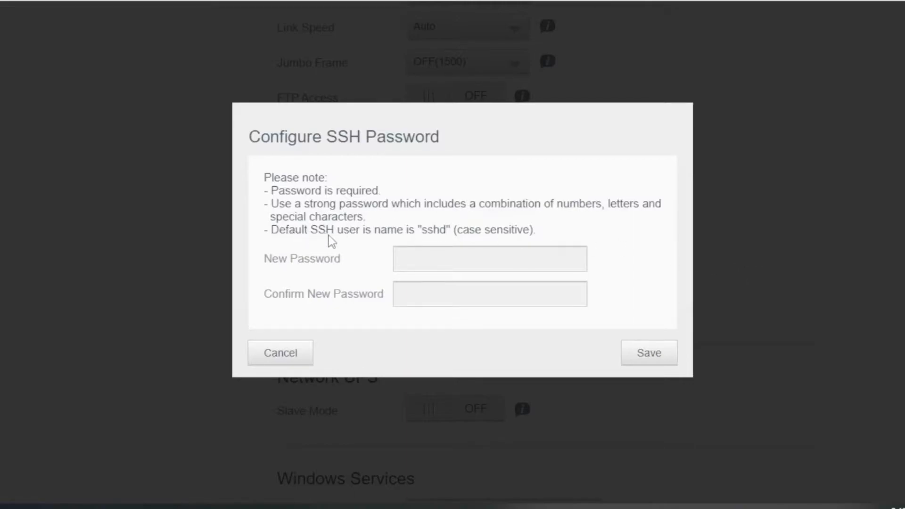
mouse_move(438, 243)
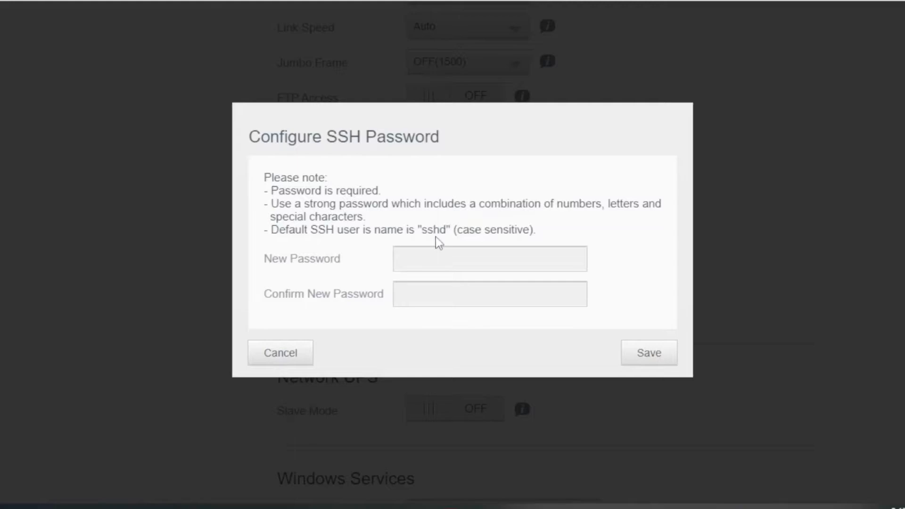
mouse_move(369, 232)
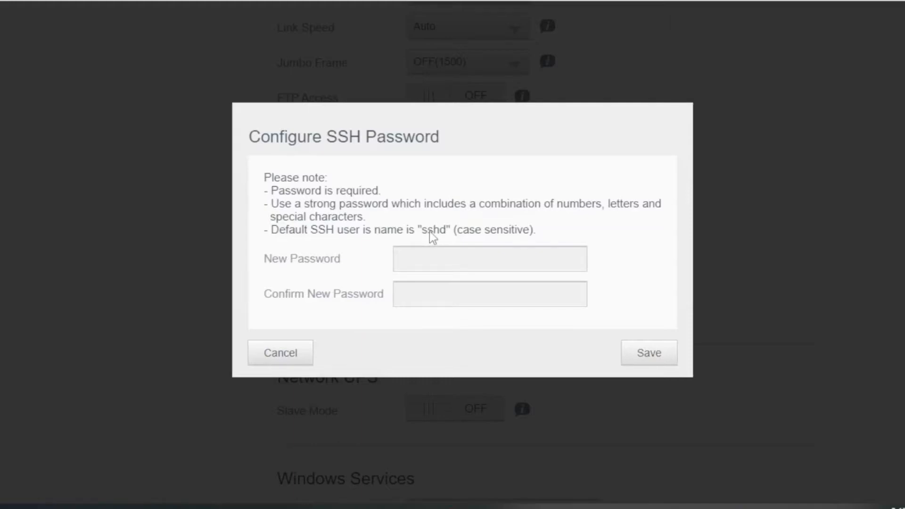
mouse_move(434, 258)
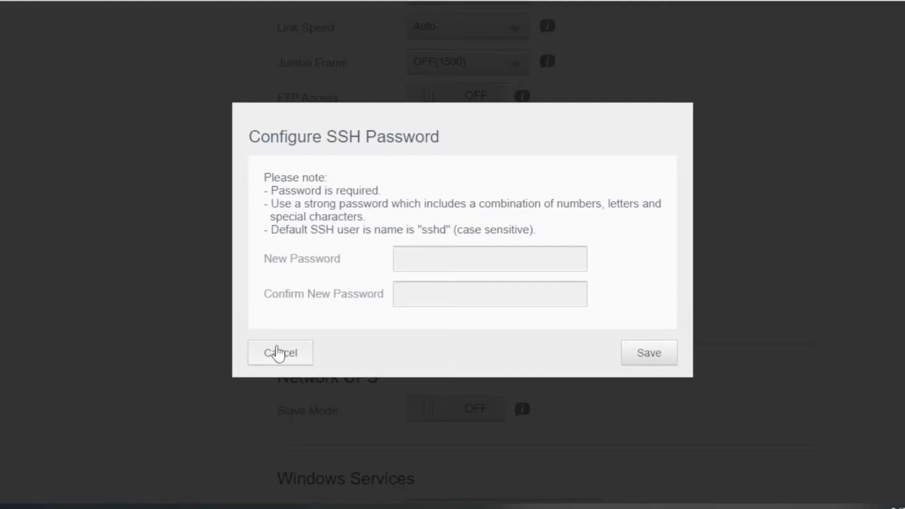
Step: Cancel the Configure SSH Password dialog without saving, leaving SSH on
left_click(280, 352)
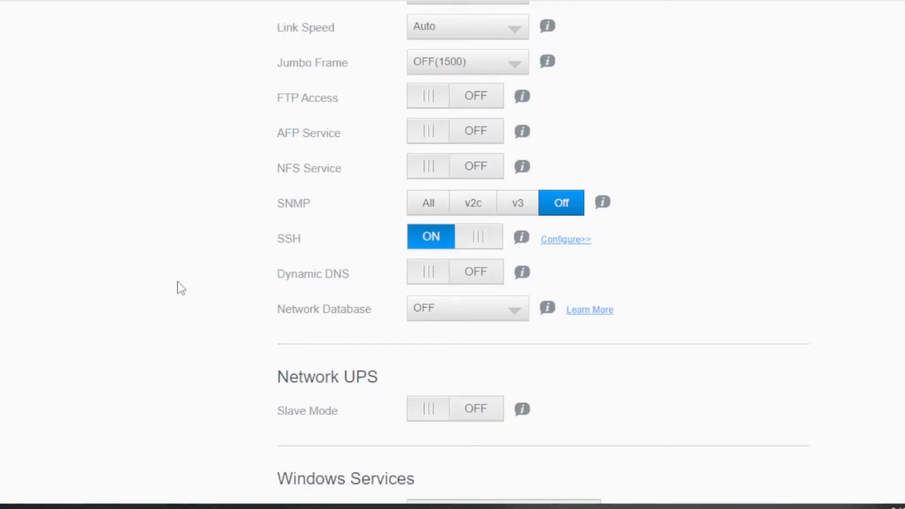
mouse_move(167, 250)
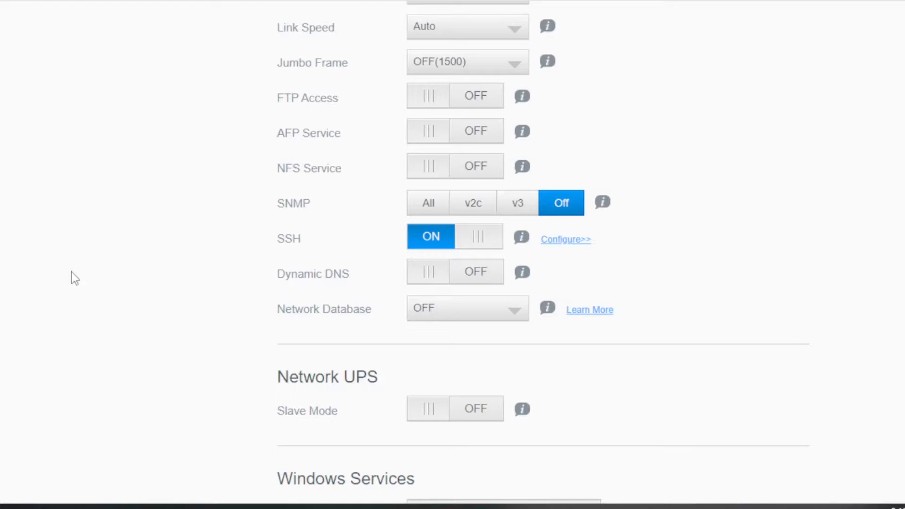
mouse_move(79, 372)
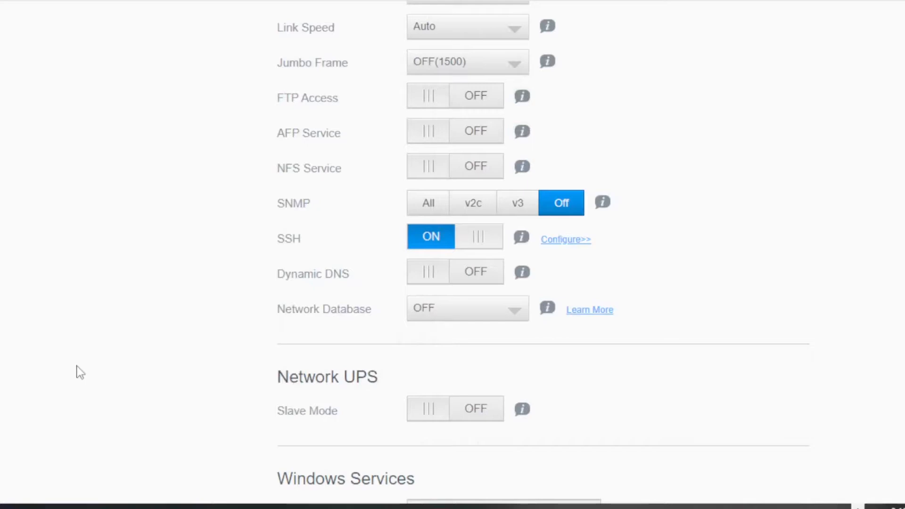
mouse_move(7, 229)
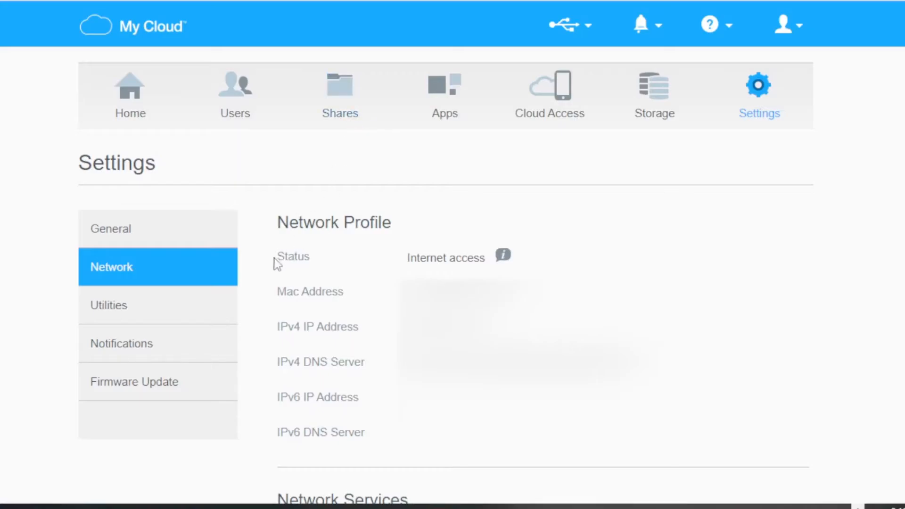
mouse_move(200, 193)
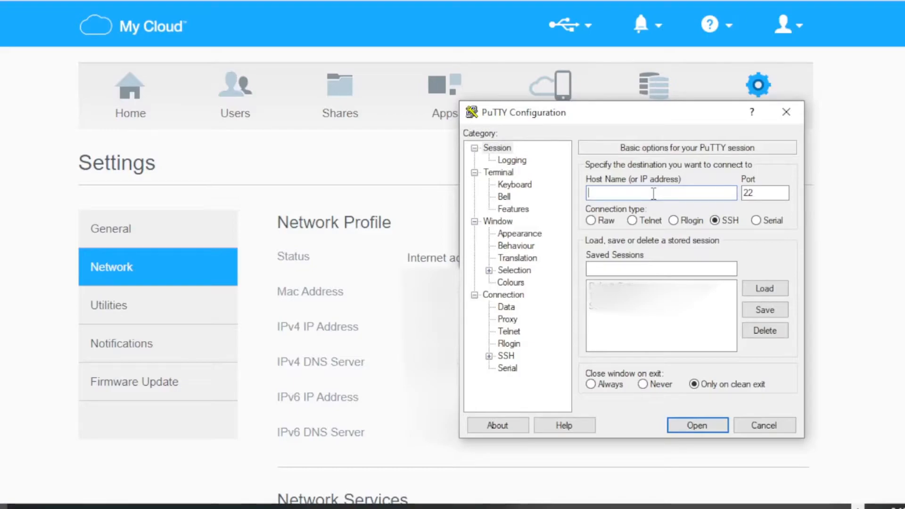
Step: Begin connecting to the NAS in PuTTY, entering 'ssh'
left_click(695, 425)
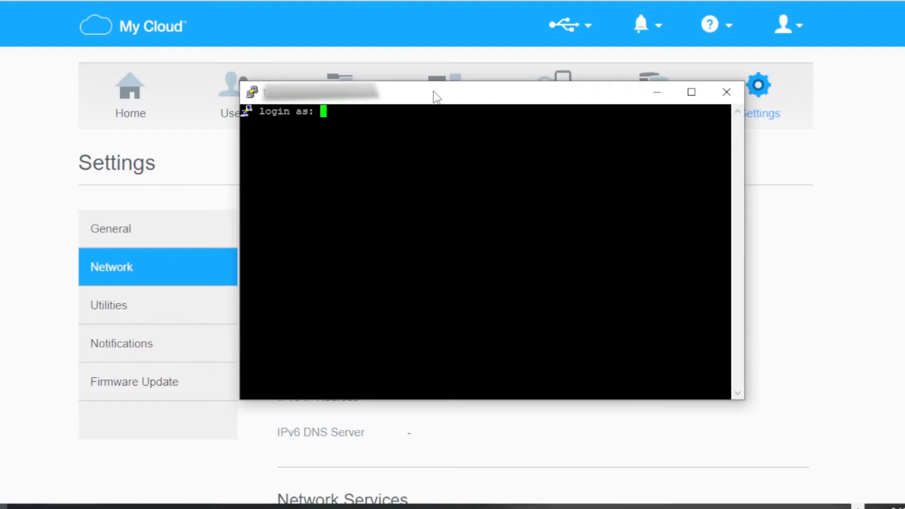
type("sshd")
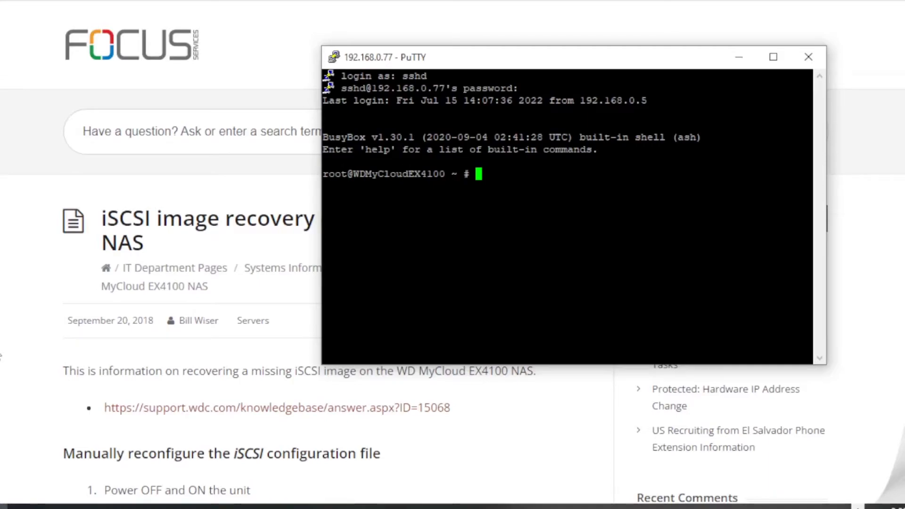
mouse_move(4, 353)
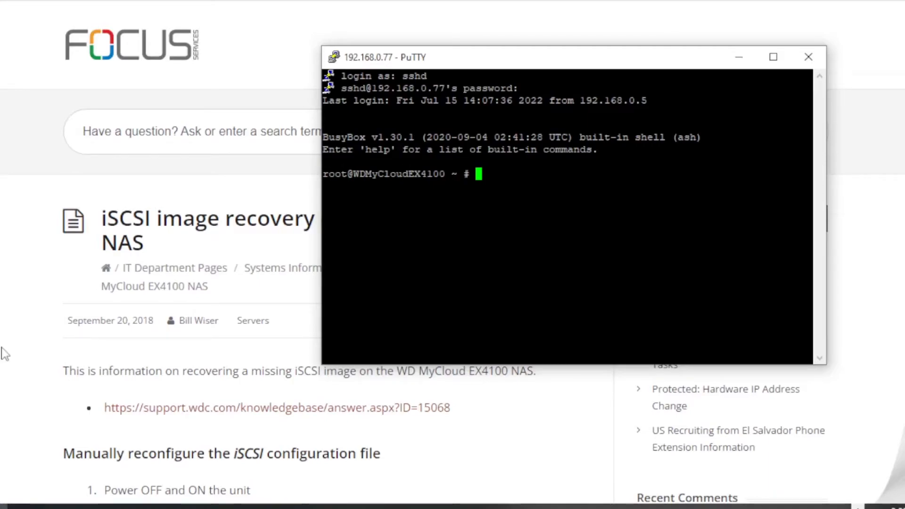
Step: Bring up the iSCSI recovery article and scroll to its cd and ls command steps
left_click(807, 57)
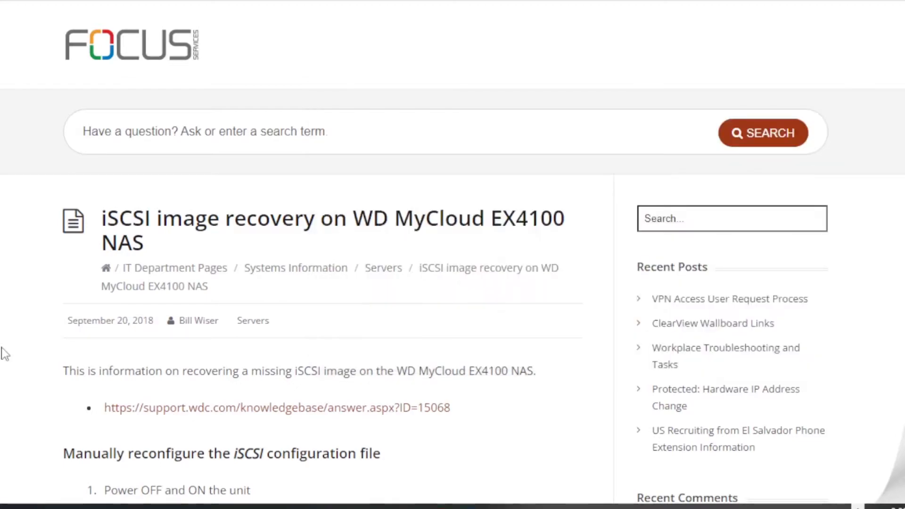
scroll("down", 3)
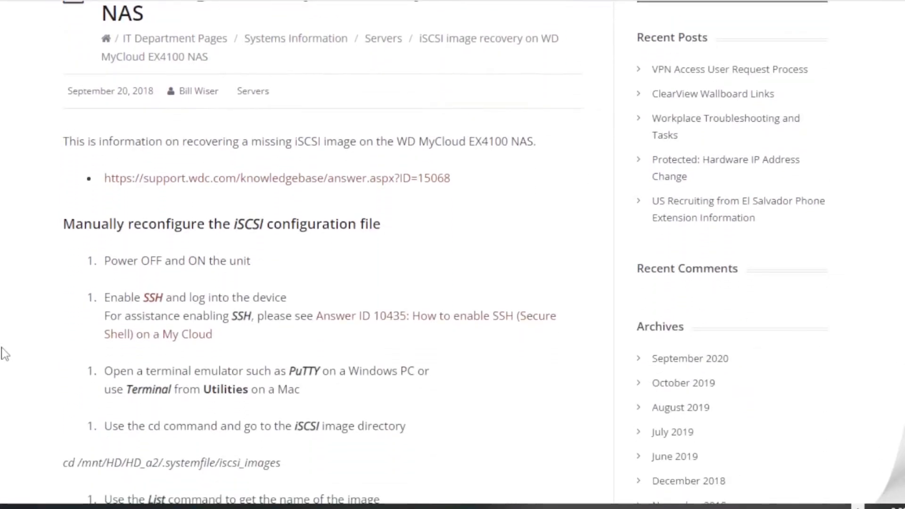
scroll("down", 3)
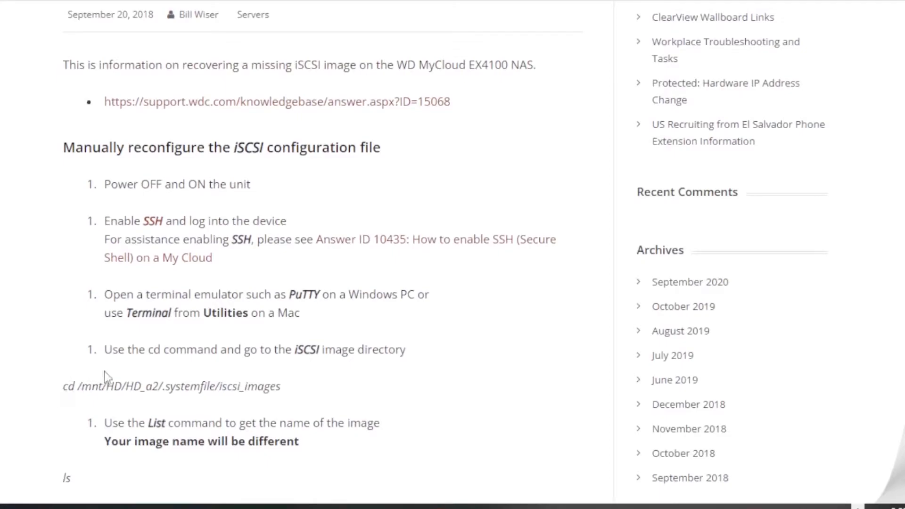
mouse_move(123, 373)
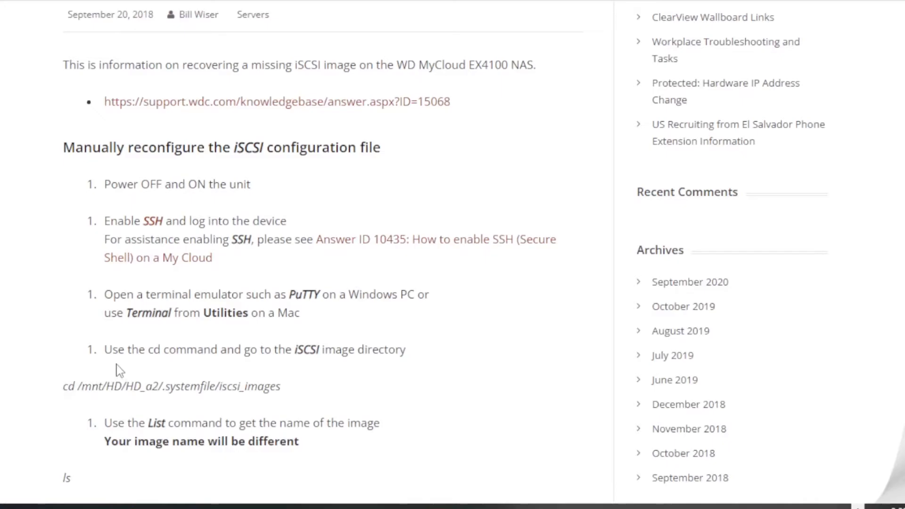
mouse_move(255, 310)
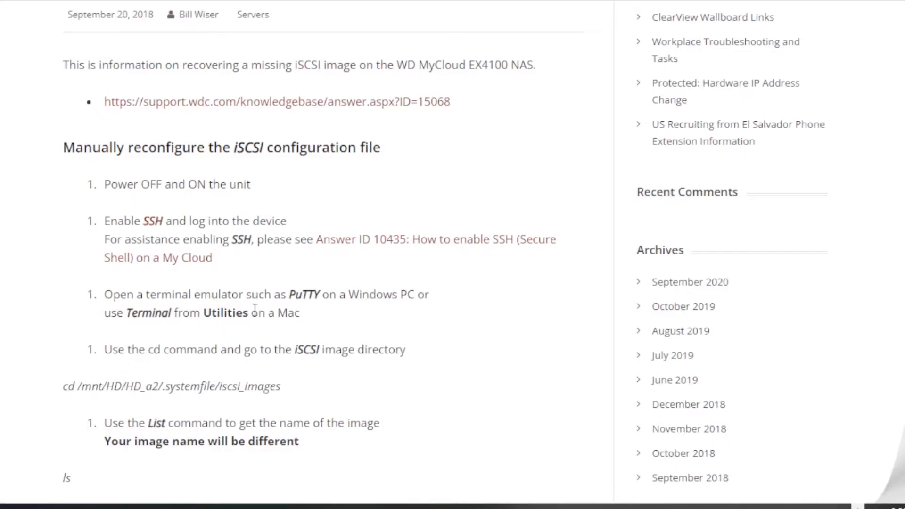
mouse_move(825, 457)
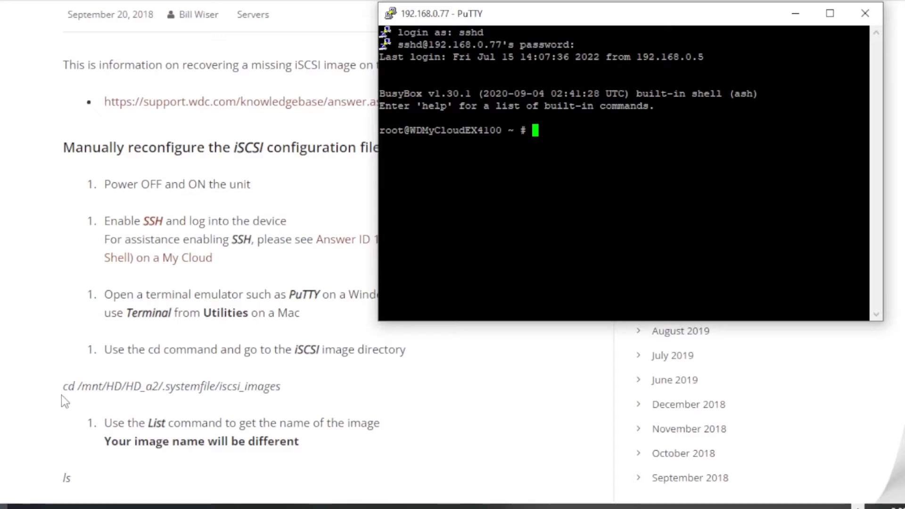
mouse_move(52, 421)
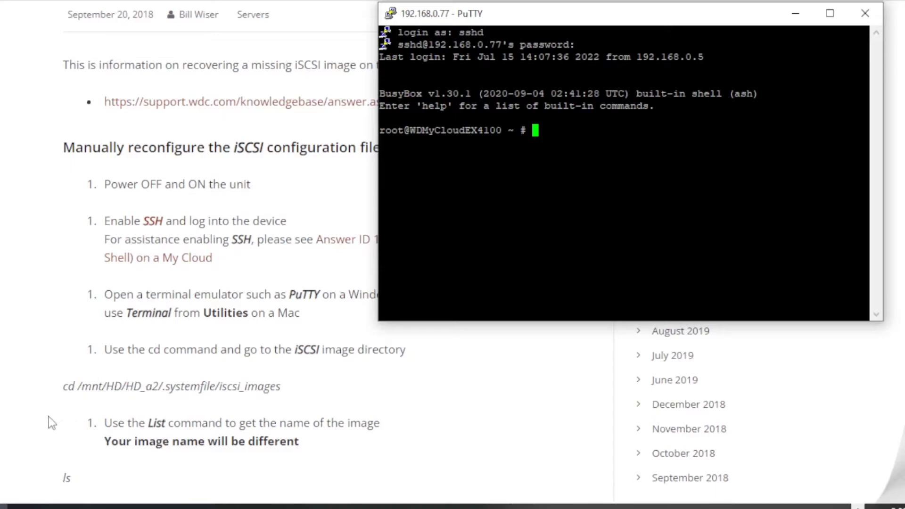
mouse_move(78, 415)
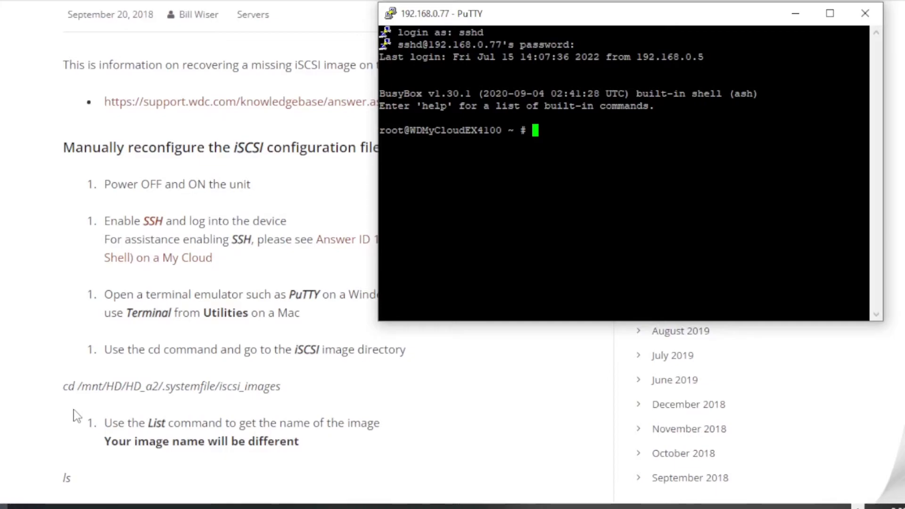
mouse_move(132, 401)
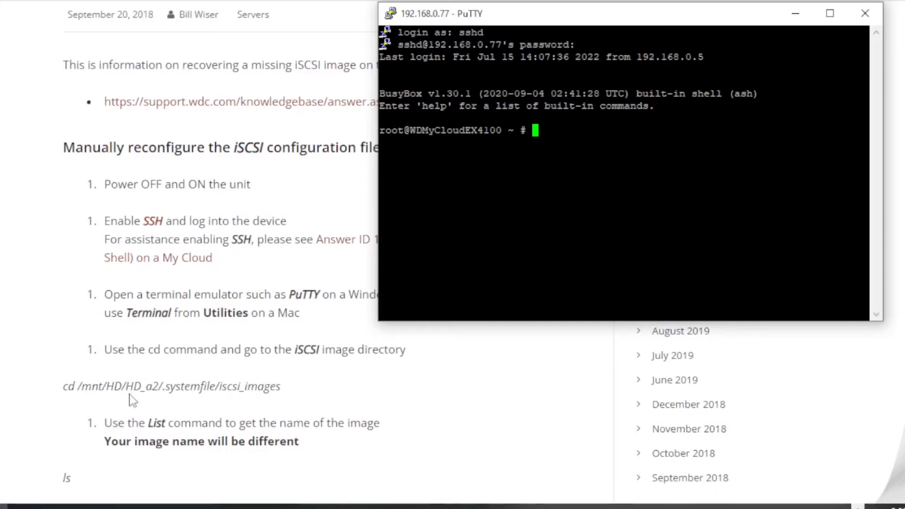
mouse_move(146, 403)
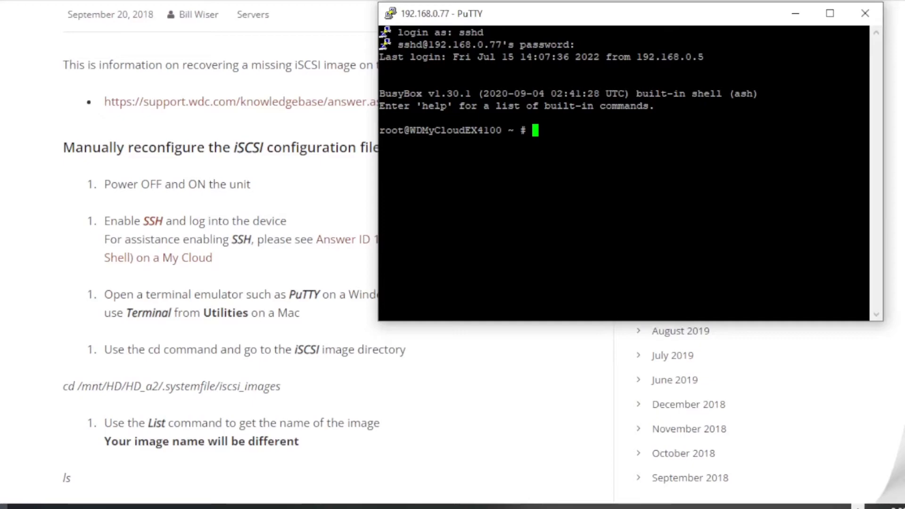
Step: Change to /mnt/HD/HD_a2/.systemfile/iscsi_images and list its image files
type("cd /mnt/HD/HD_a2/.systemfile/iscsi_images")
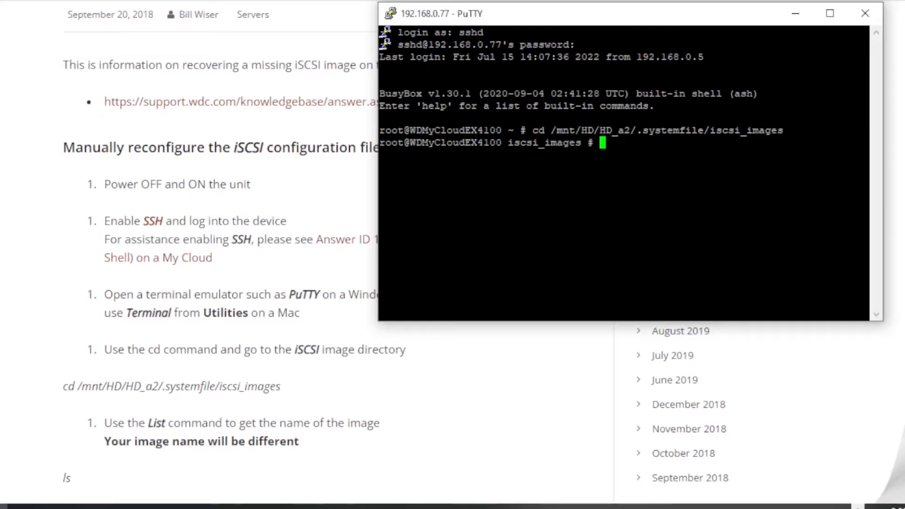
type("ls")
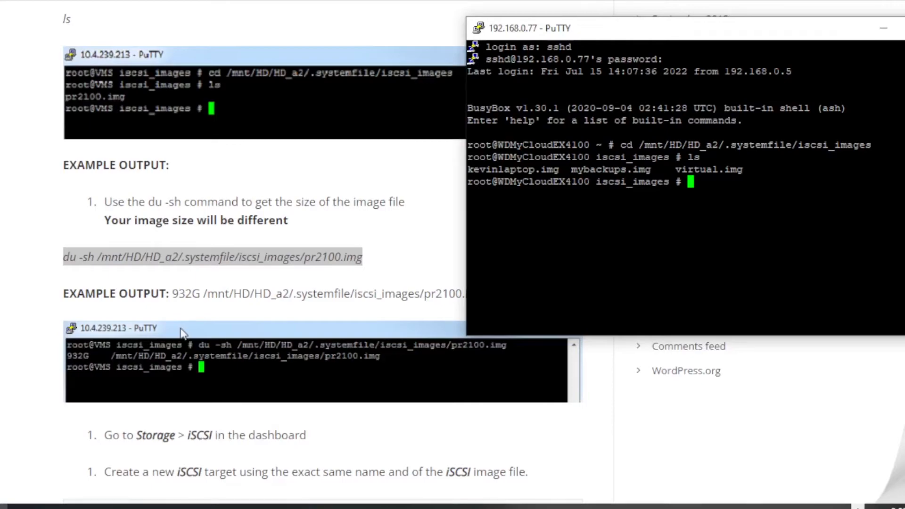
Step: Run du -sh on the iSCSI image file and read its 3.9T size
type("du -sh /mnt/HD/HD_a2/.systemfile/iscsi_images/pr2100.img")
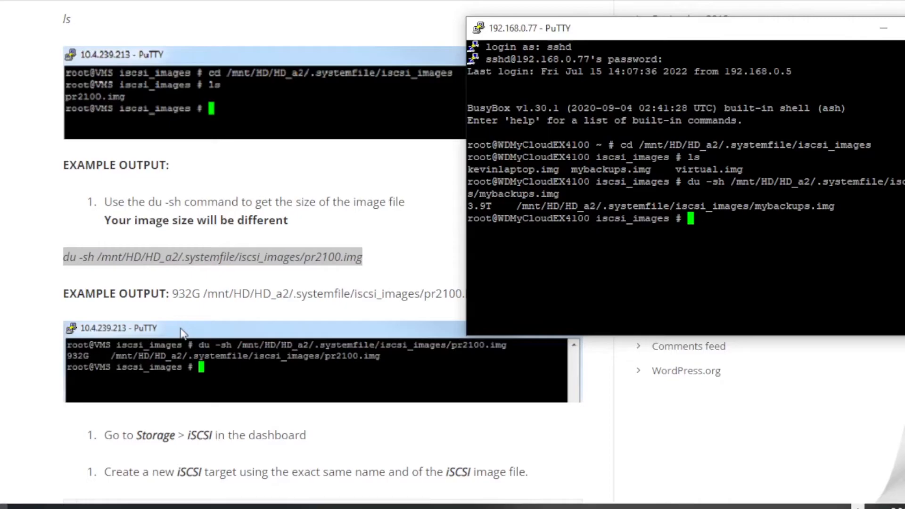
scroll("down", 3)
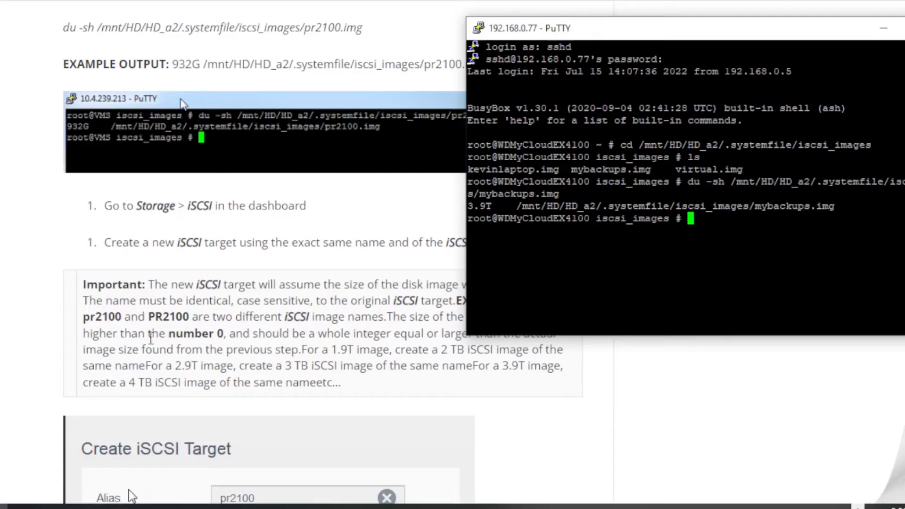
mouse_move(190, 239)
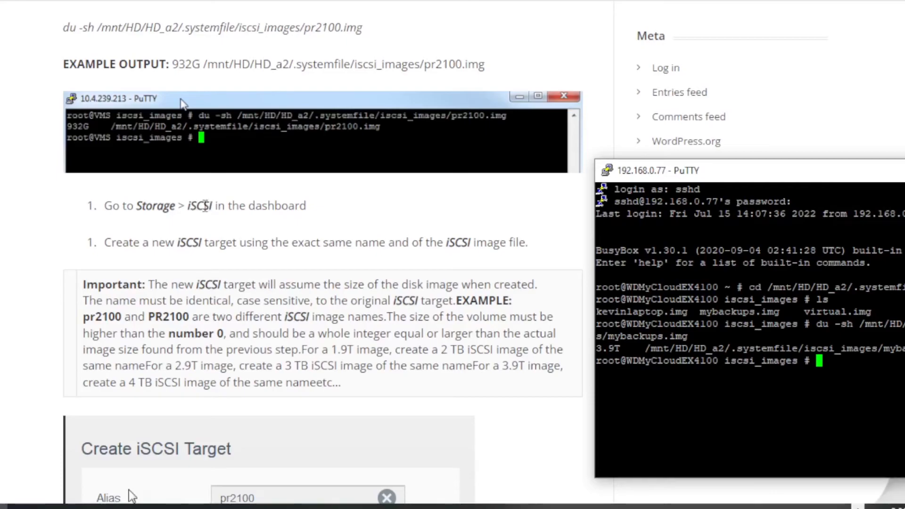
mouse_move(184, 245)
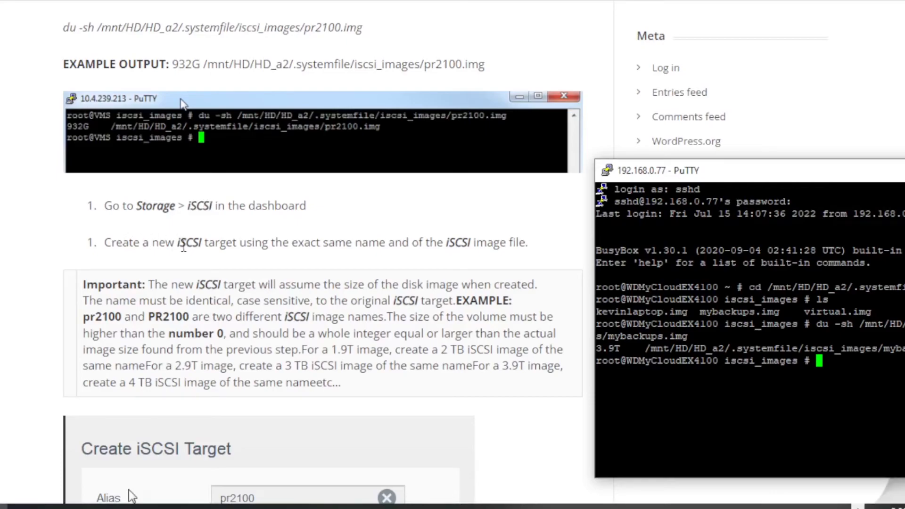
mouse_move(352, 262)
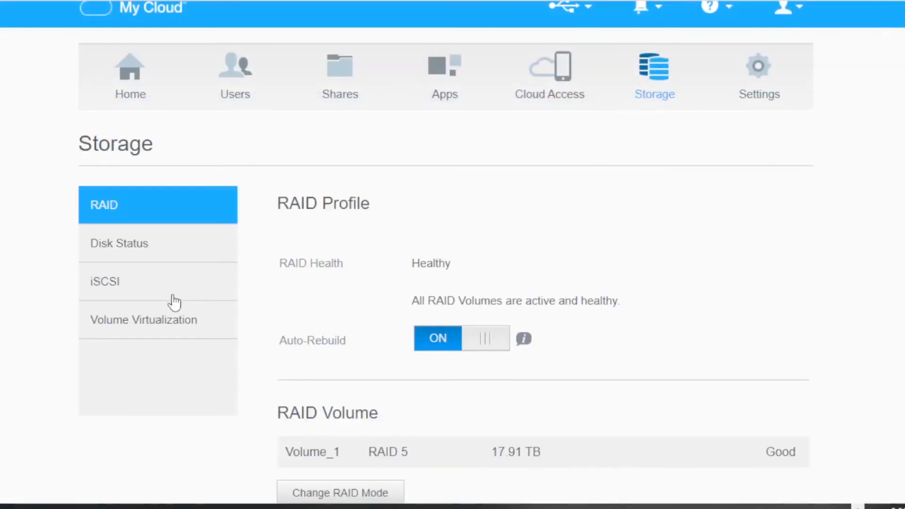
Step: Open the iSCSI storage settings and launch Create iSCSI Target
left_click(104, 282)
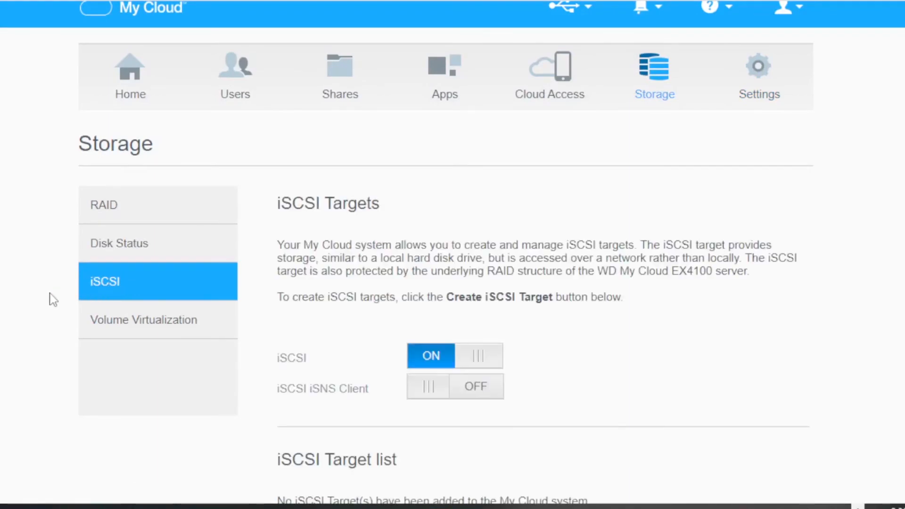
scroll("down", 3)
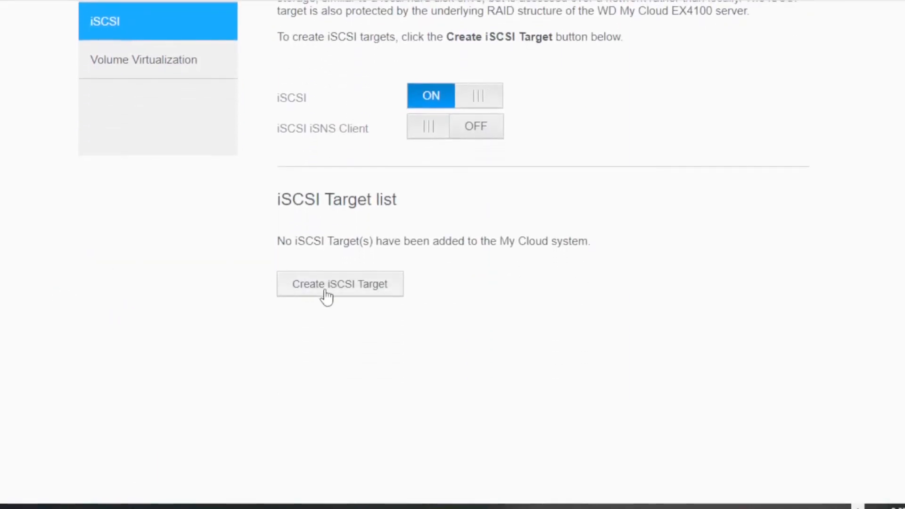
left_click(340, 284)
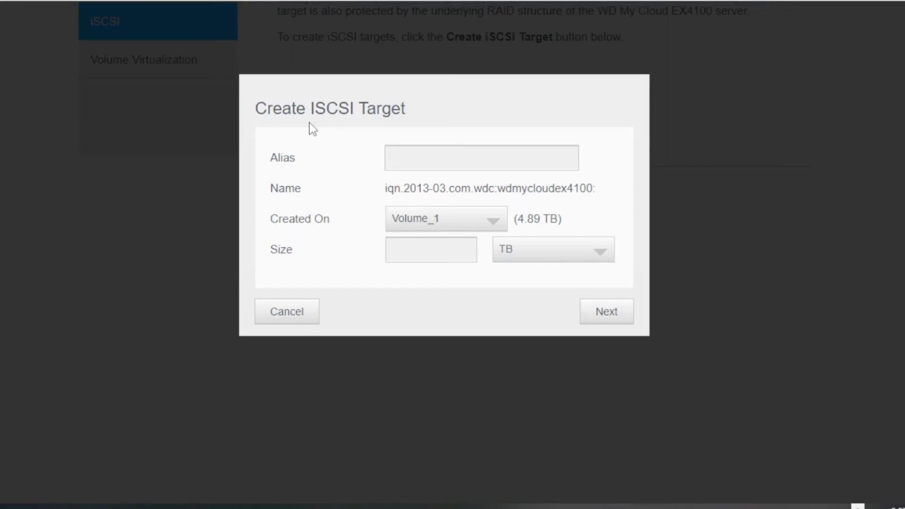
Step: Name the target 'mybackups', confirm the size in PuTTY, enter 4 TB, and continue
type("m")
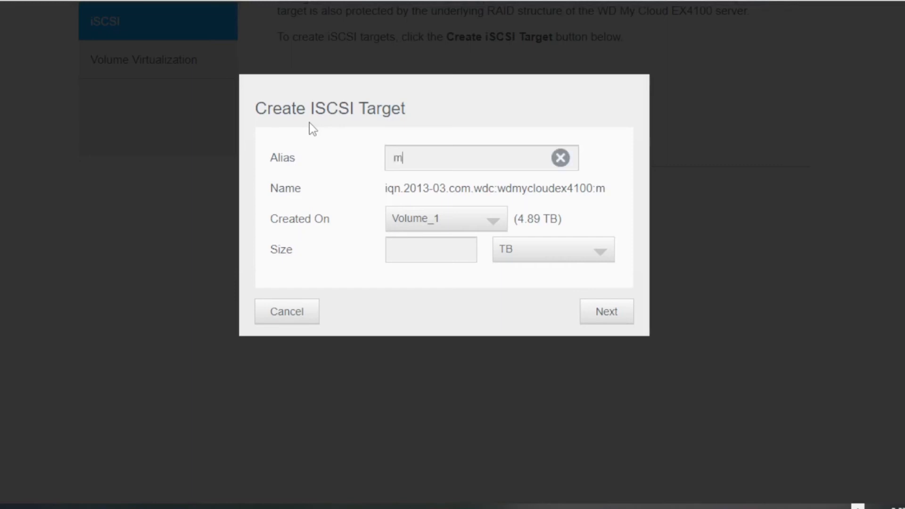
type("ybacku")
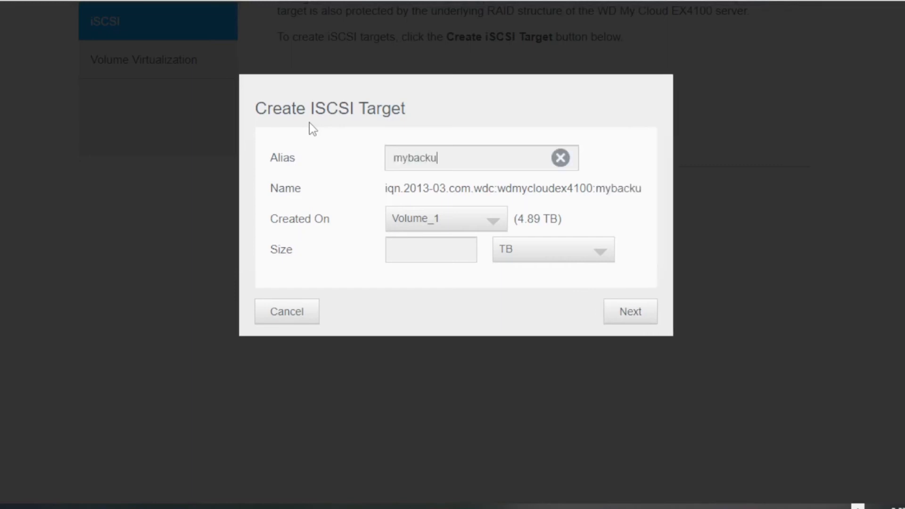
type("ps")
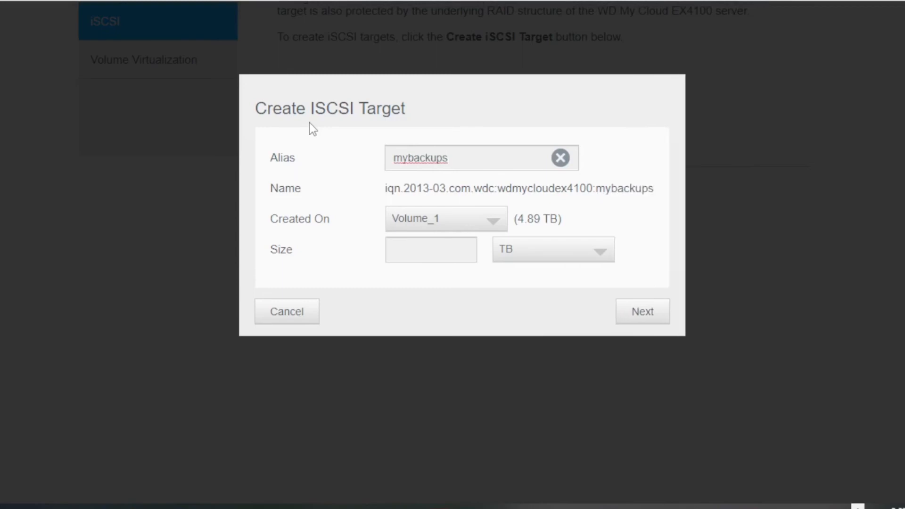
left_click(431, 249)
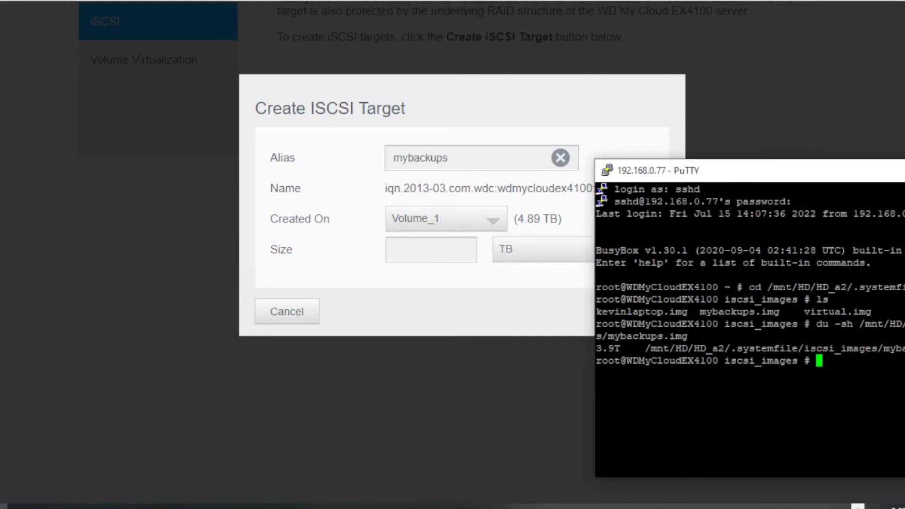
mouse_move(444, 251)
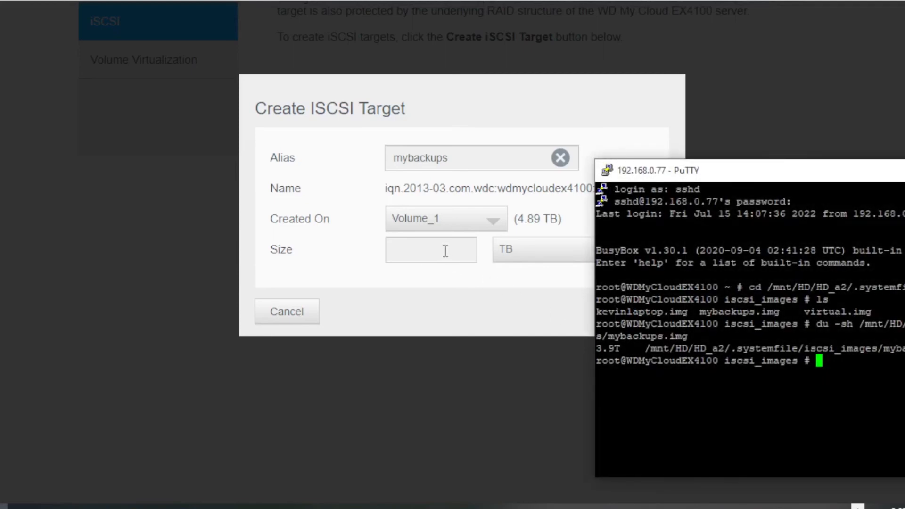
type("4")
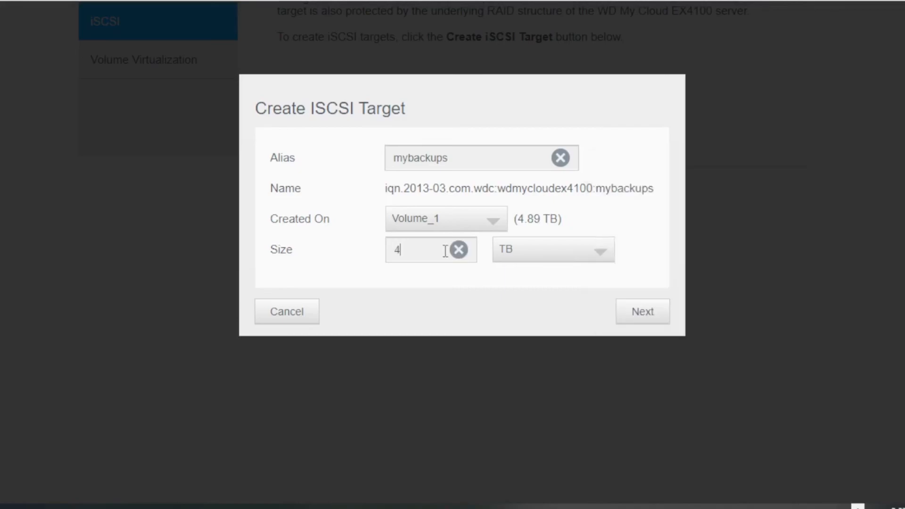
left_click(640, 311)
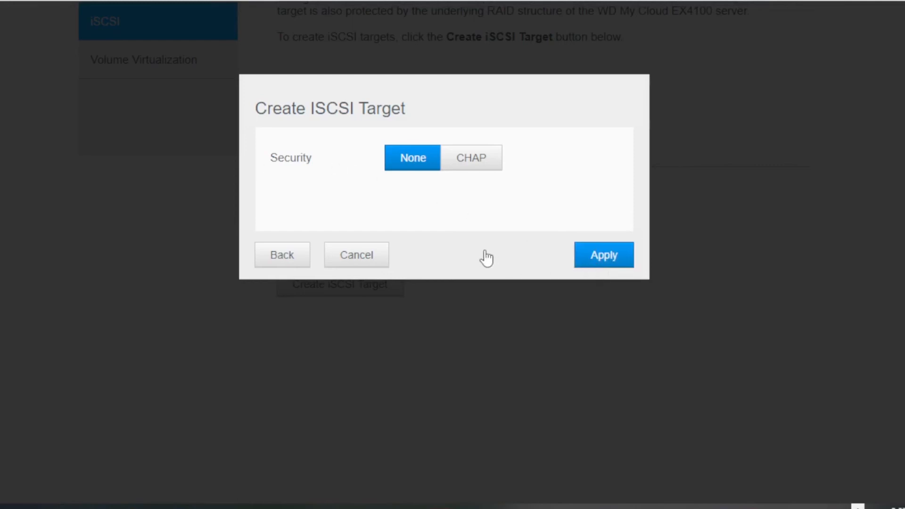
Step: Apply with Security left on None to create the mybackups target
left_click(603, 255)
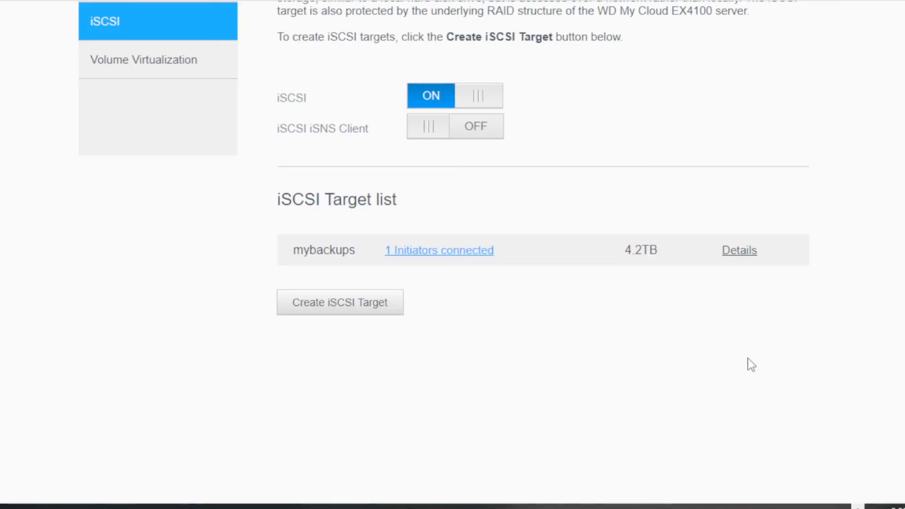
mouse_move(170, 496)
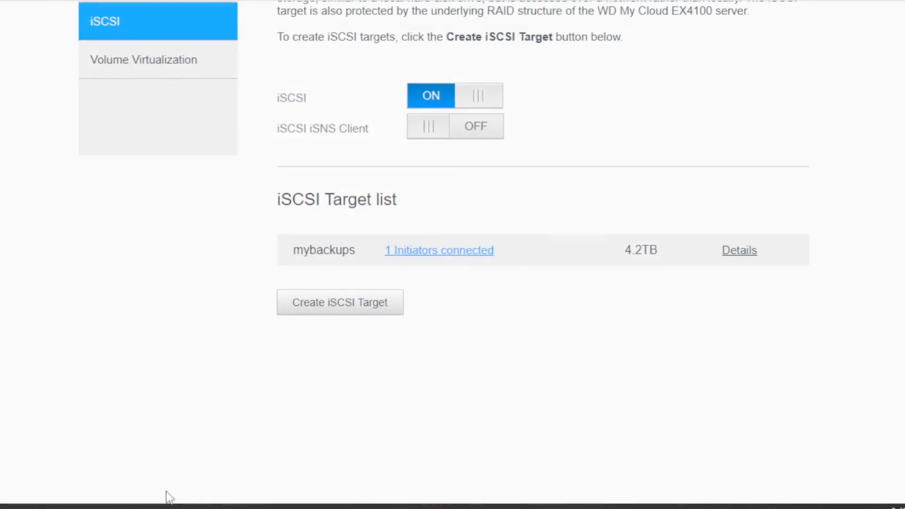